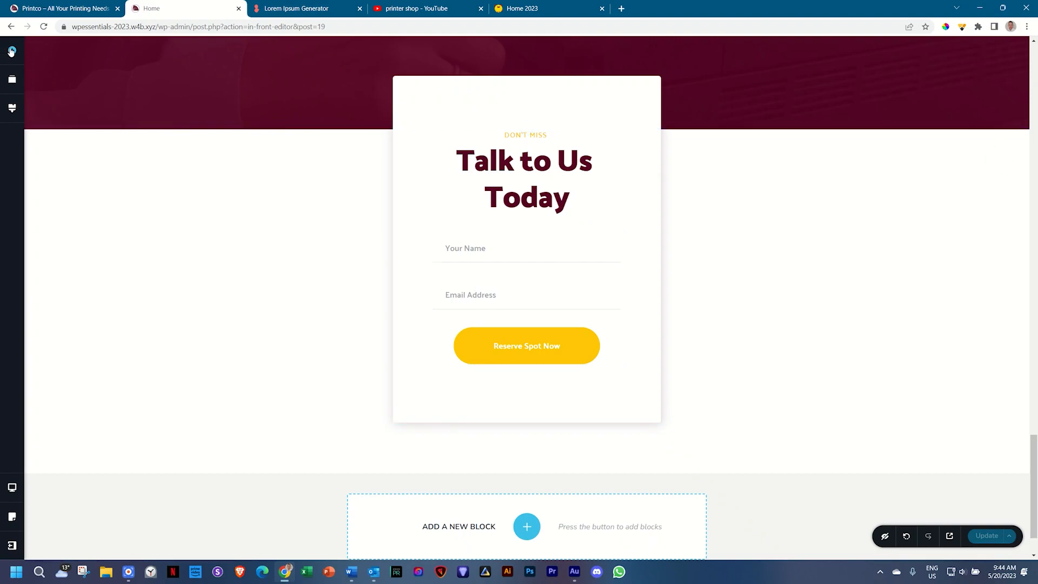
# Step: Select the contact form and open the Your Name field's settings to mark it required
pyautogui.click(11, 50)
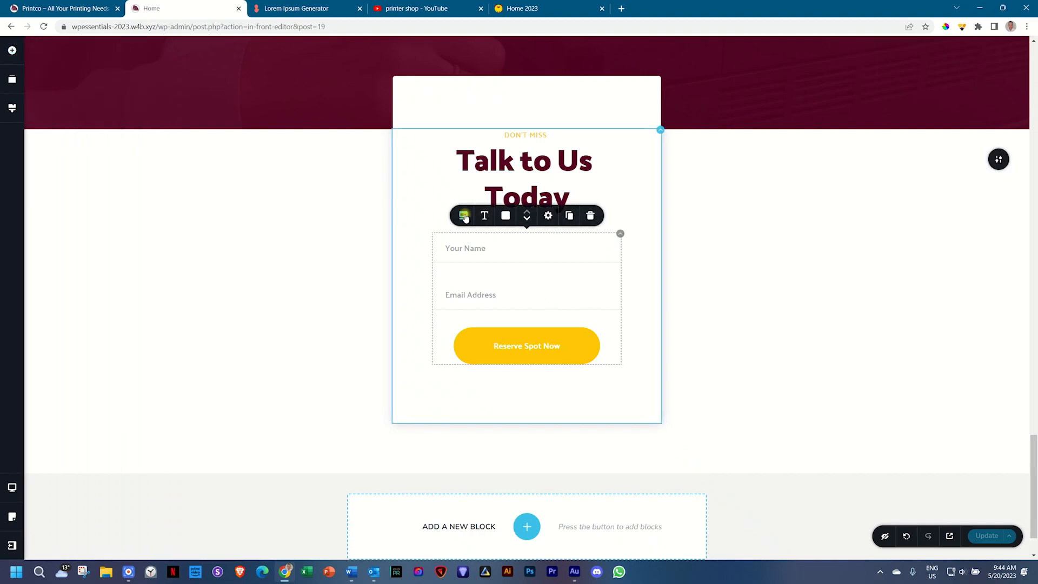
pyautogui.click(462, 215)
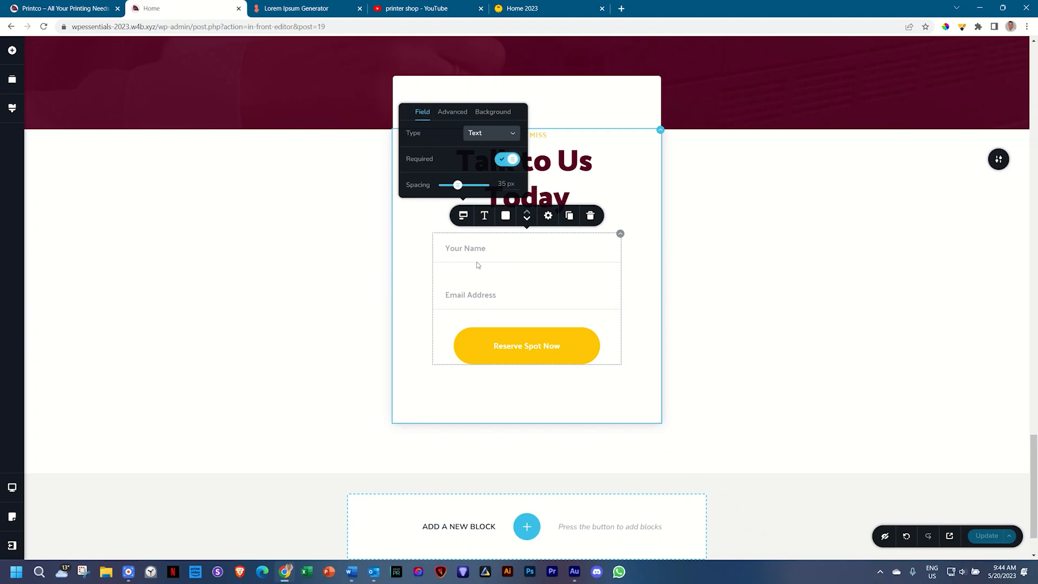
pyautogui.moveTo(507, 299)
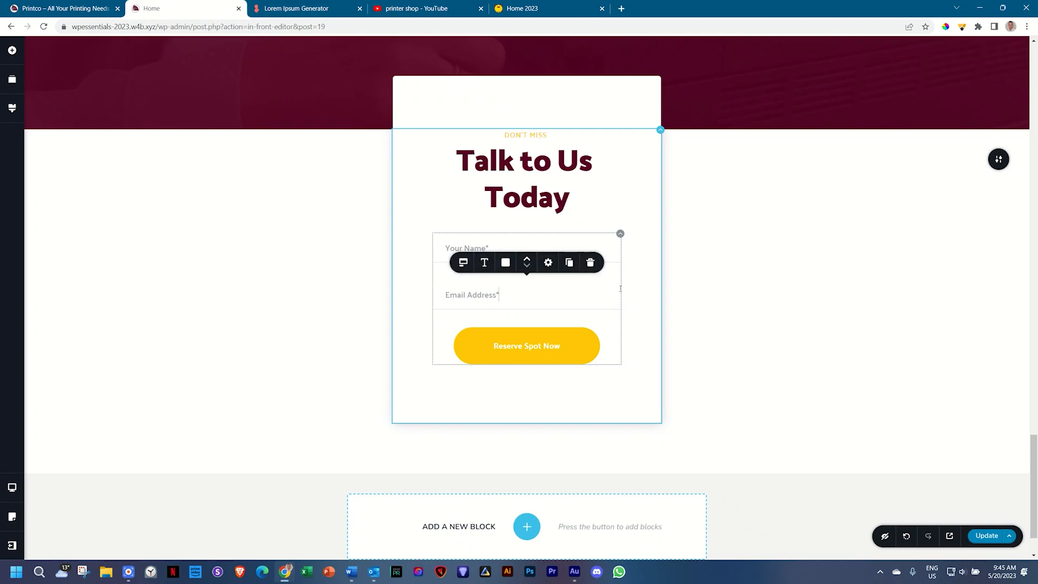
# Step: Replace the placeholder paragraph below the form with '*required' and right-align it
pyautogui.click(11, 50)
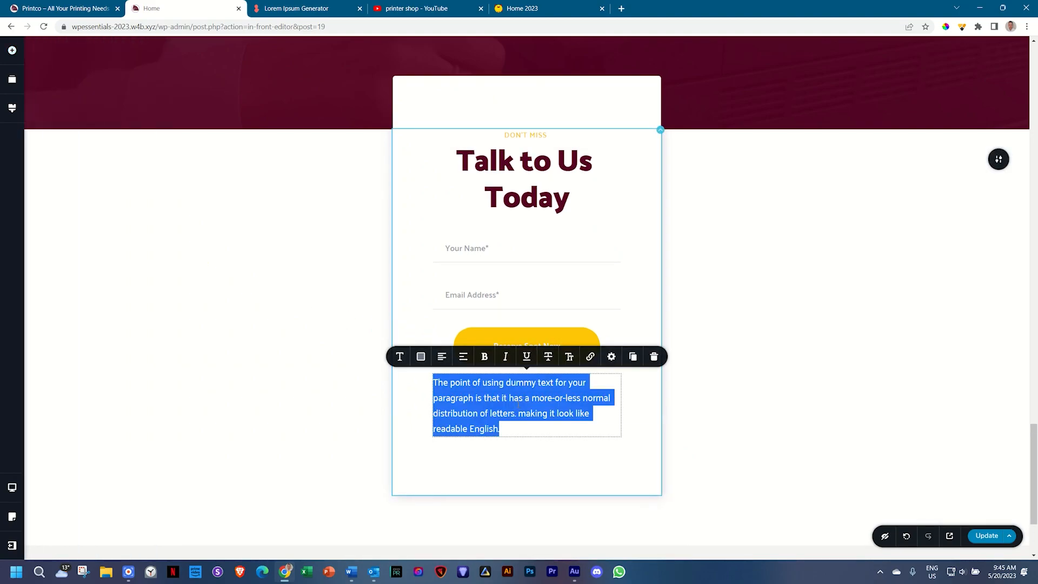
pyautogui.write('*req')
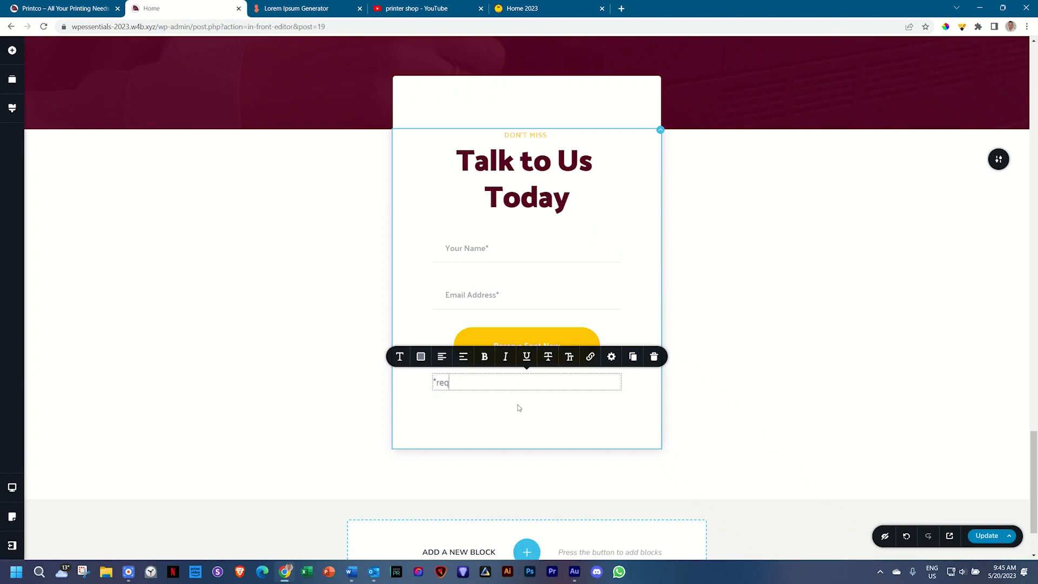
pyautogui.write('uired')
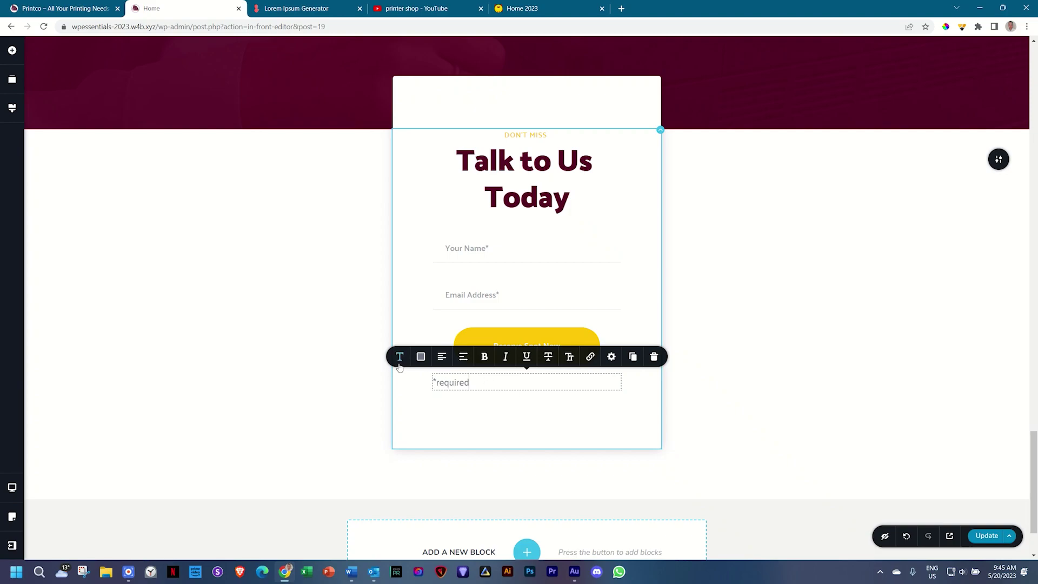
pyautogui.click(399, 357)
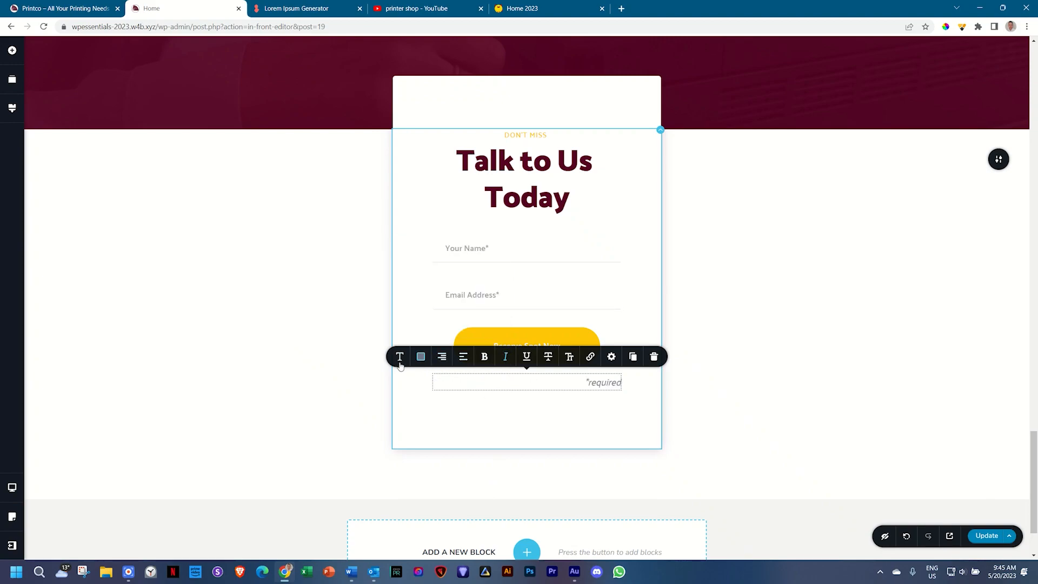
# Step: Reselect the note and open its typography settings to make it italic
pyautogui.click(399, 357)
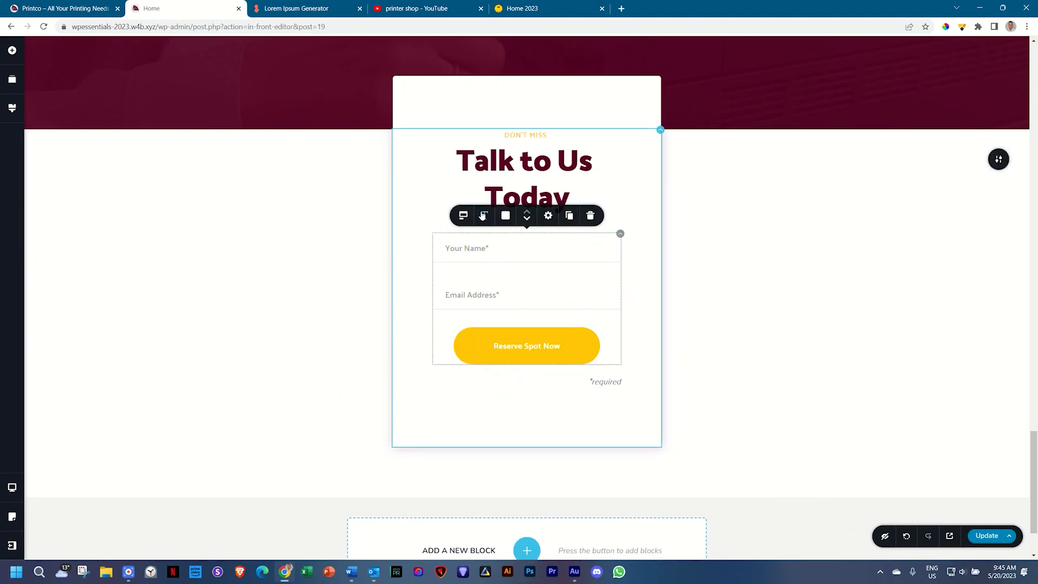
pyautogui.click(484, 215)
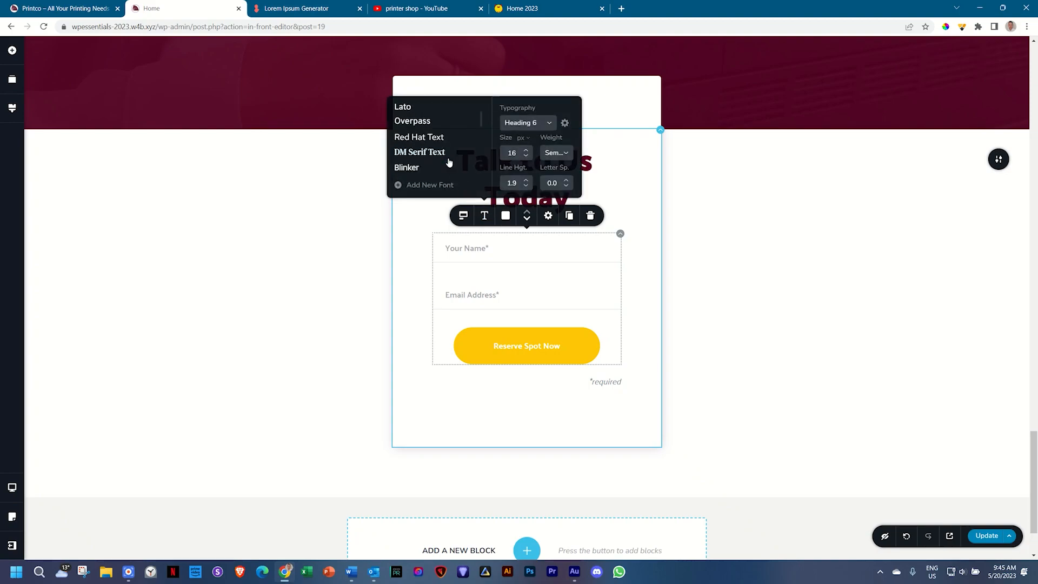
pyautogui.scroll(-3)
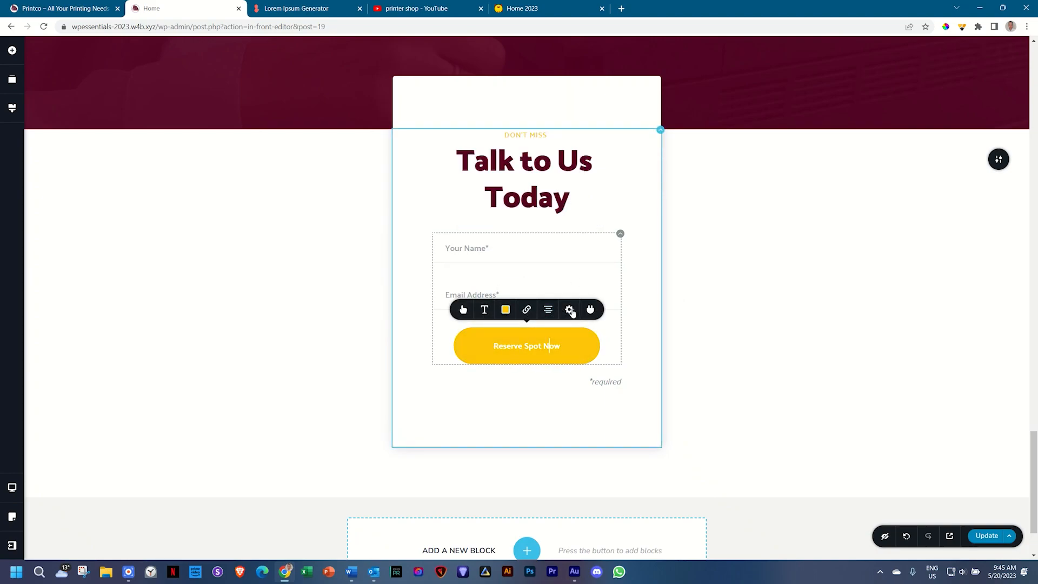
# Step: Choose WordPress under the form's Email integrations, submit the recipient settings, and finish
pyautogui.click(570, 310)
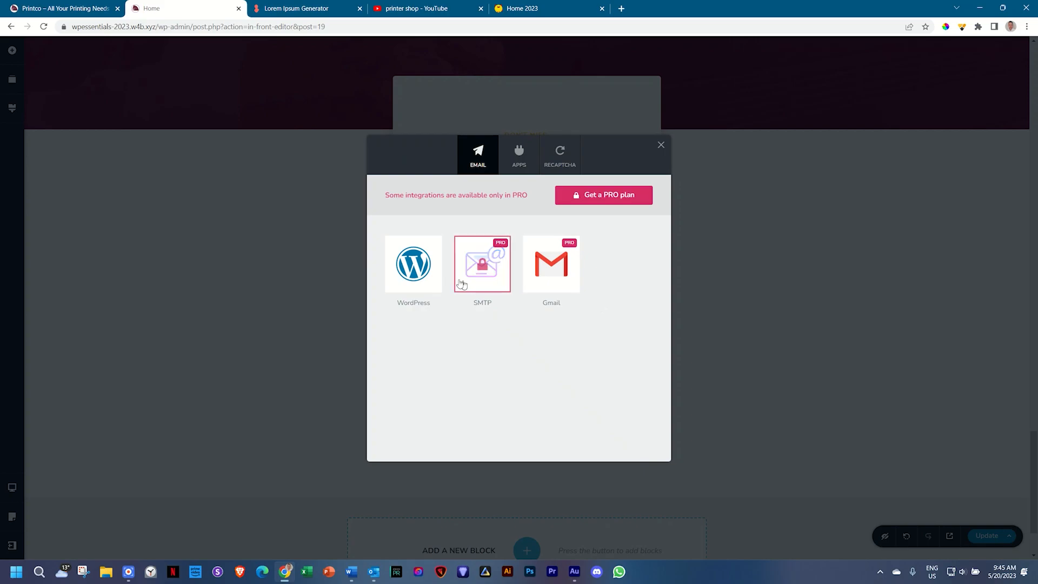
pyautogui.click(413, 263)
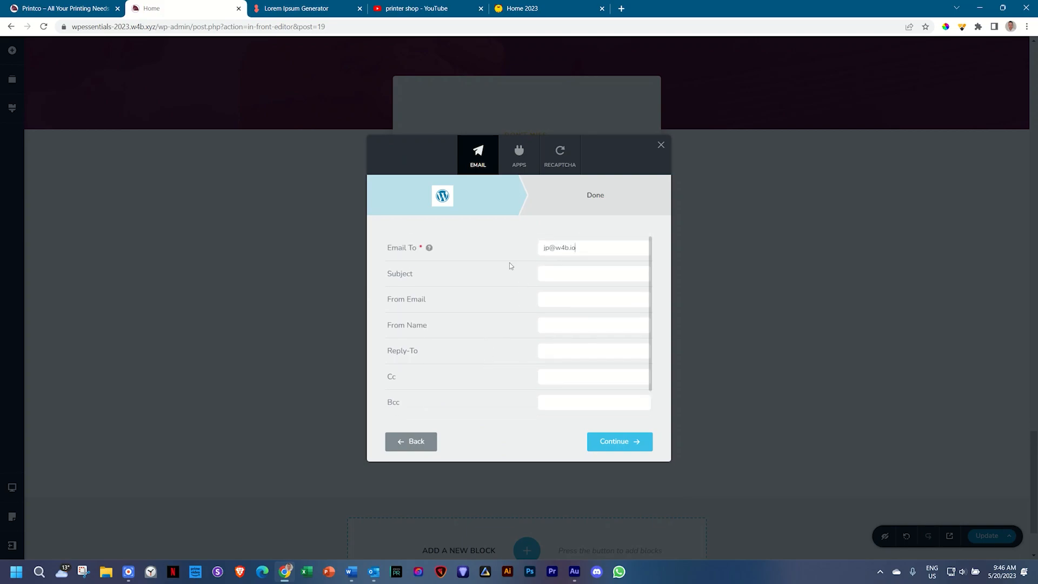
pyautogui.moveTo(584, 239)
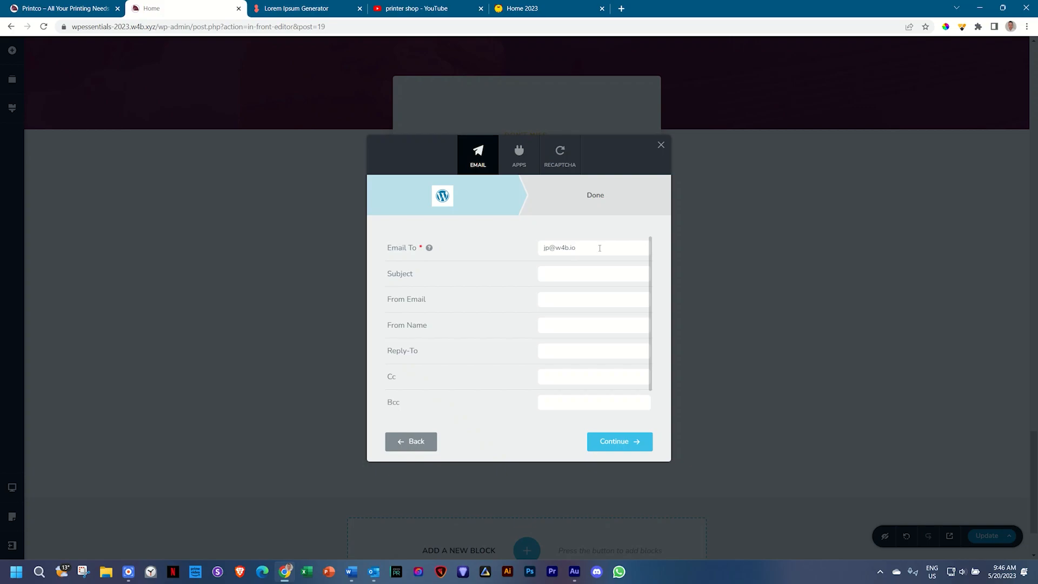
pyautogui.moveTo(596, 251)
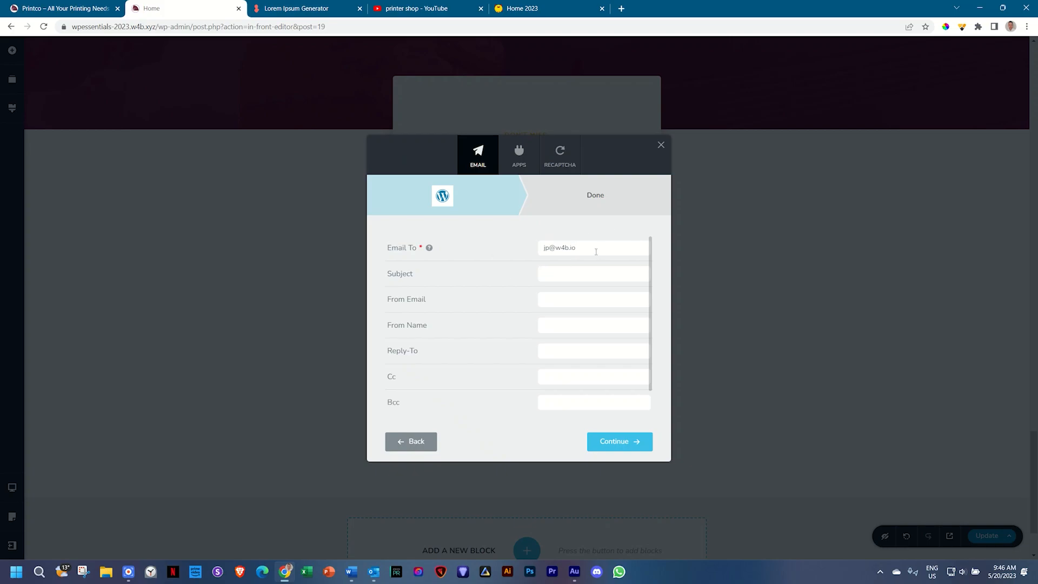
pyautogui.moveTo(594, 263)
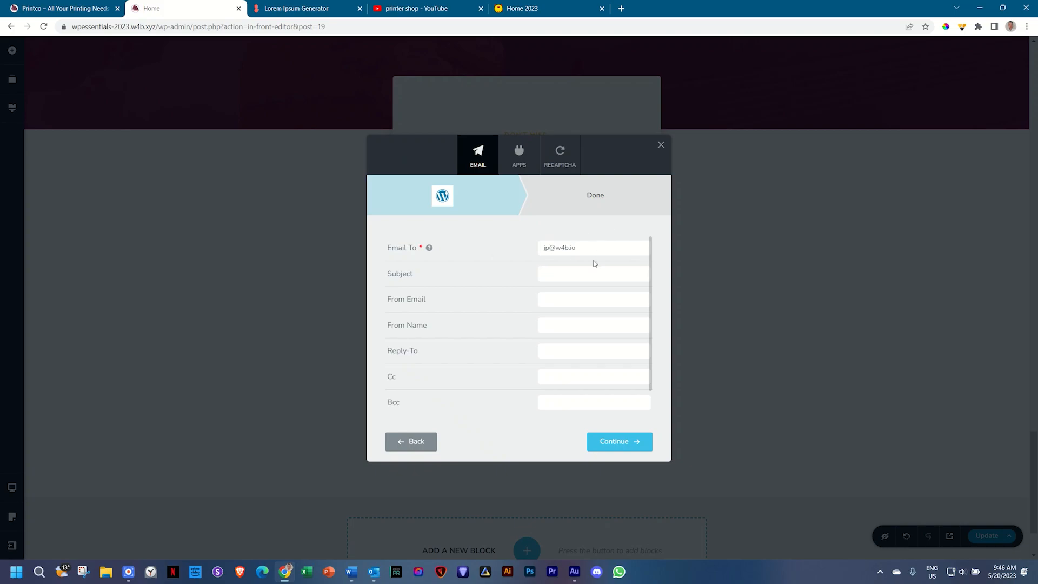
pyautogui.click(618, 442)
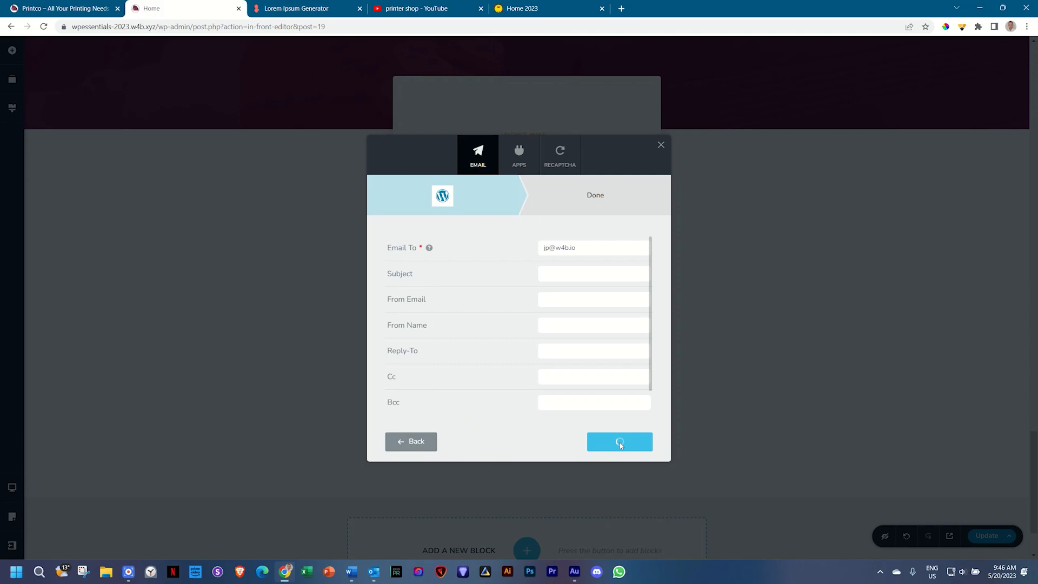
pyautogui.click(619, 442)
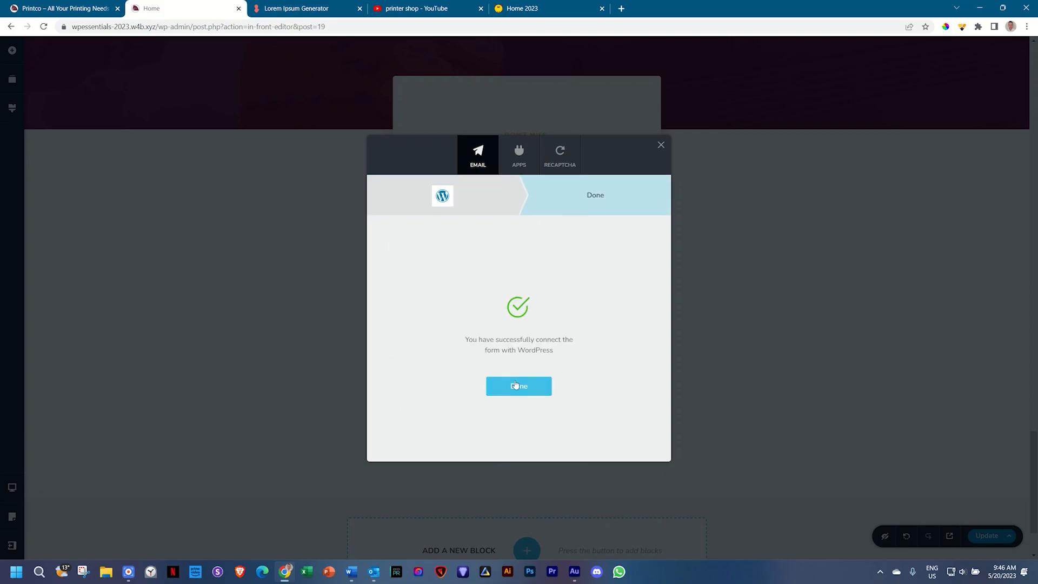
pyautogui.click(518, 386)
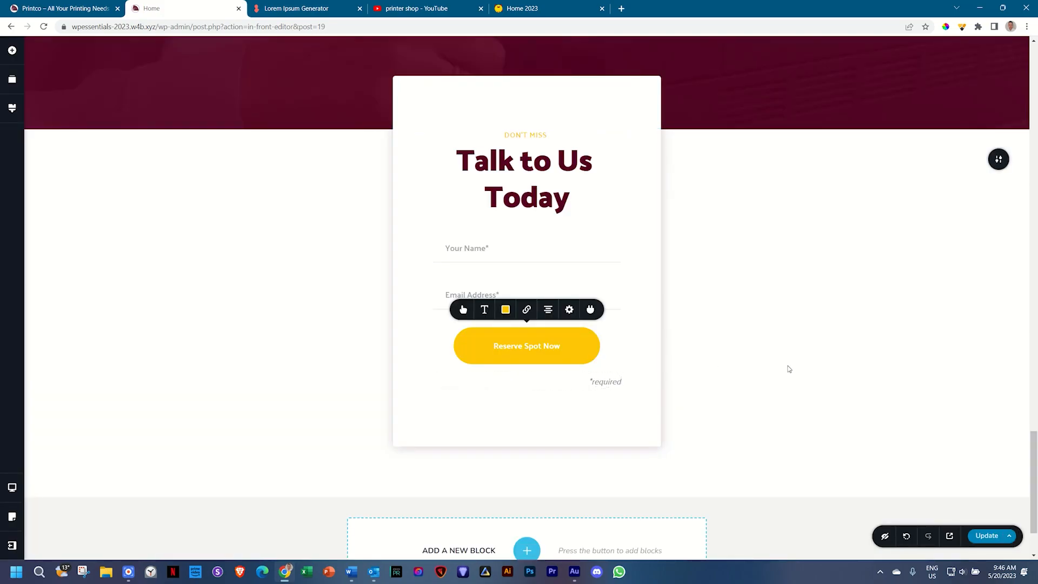
# Step: Launch the live page preview from the bottom toolbar's Preview button
pyautogui.click(987, 536)
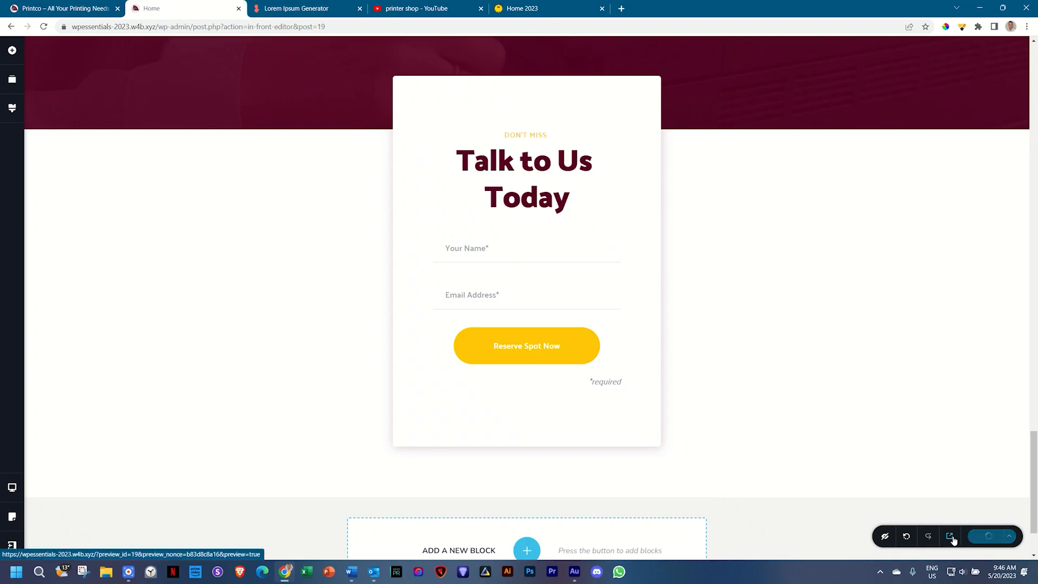
pyautogui.moveTo(950, 536)
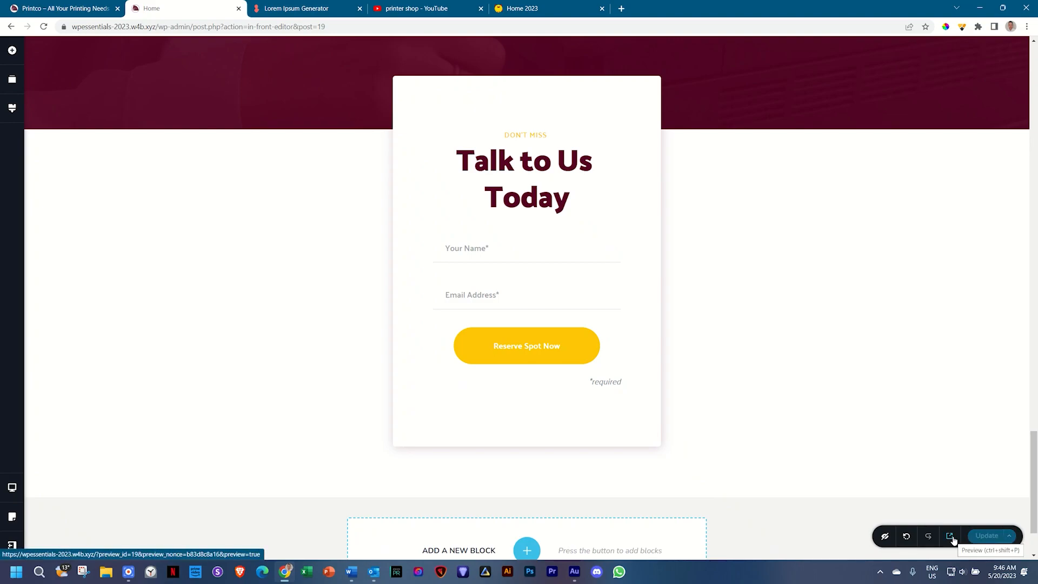
pyautogui.click(950, 536)
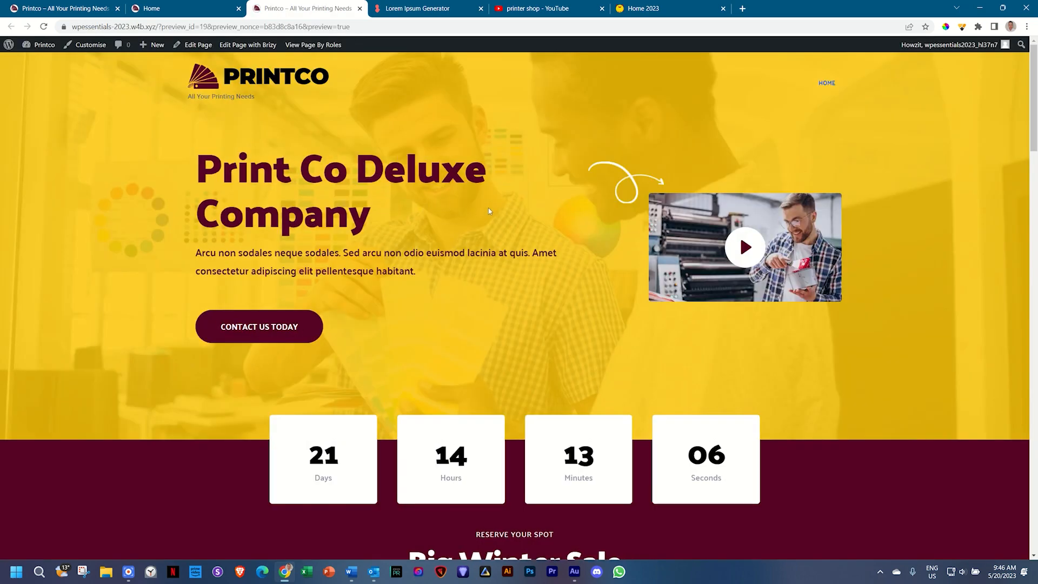
pyautogui.scroll(-3)
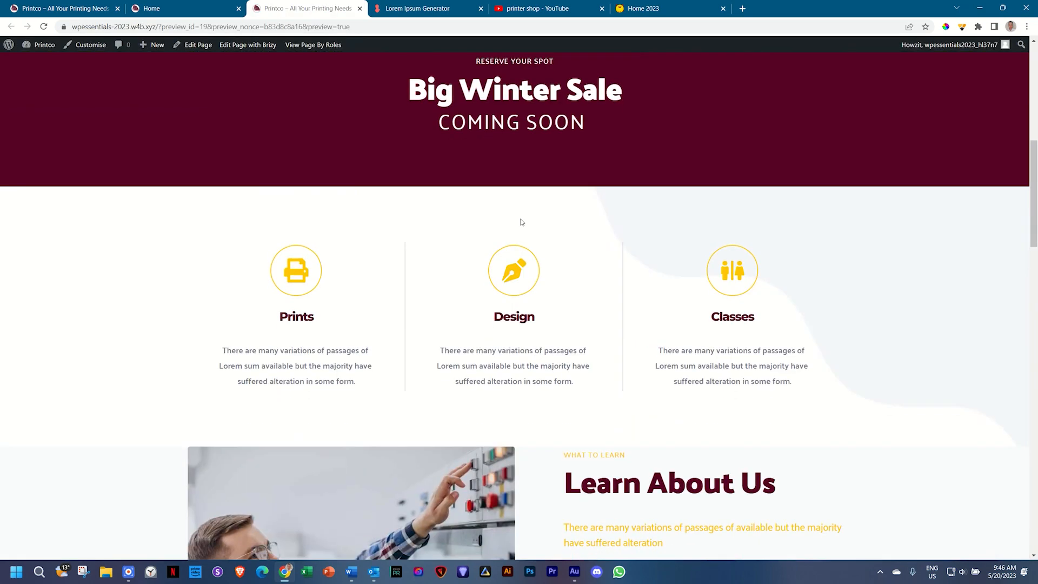
pyautogui.scroll(-3)
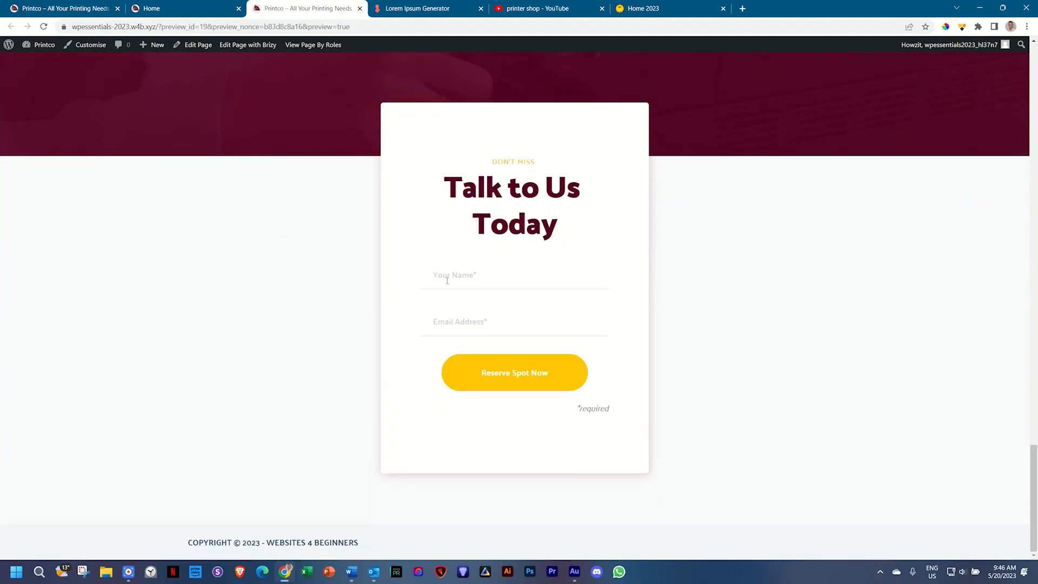
pyautogui.write('Siz')
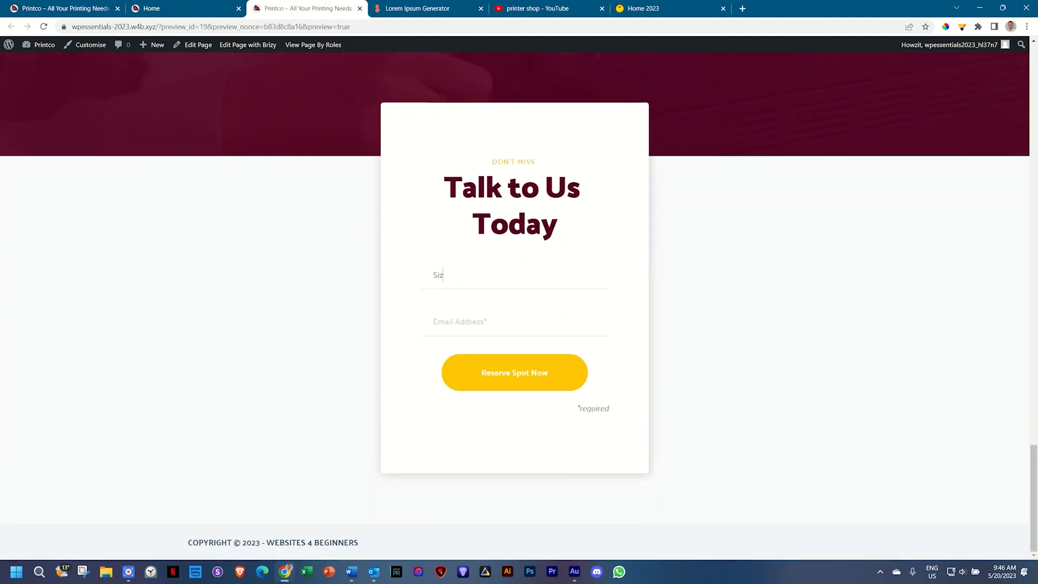
pyautogui.write('Suzie')
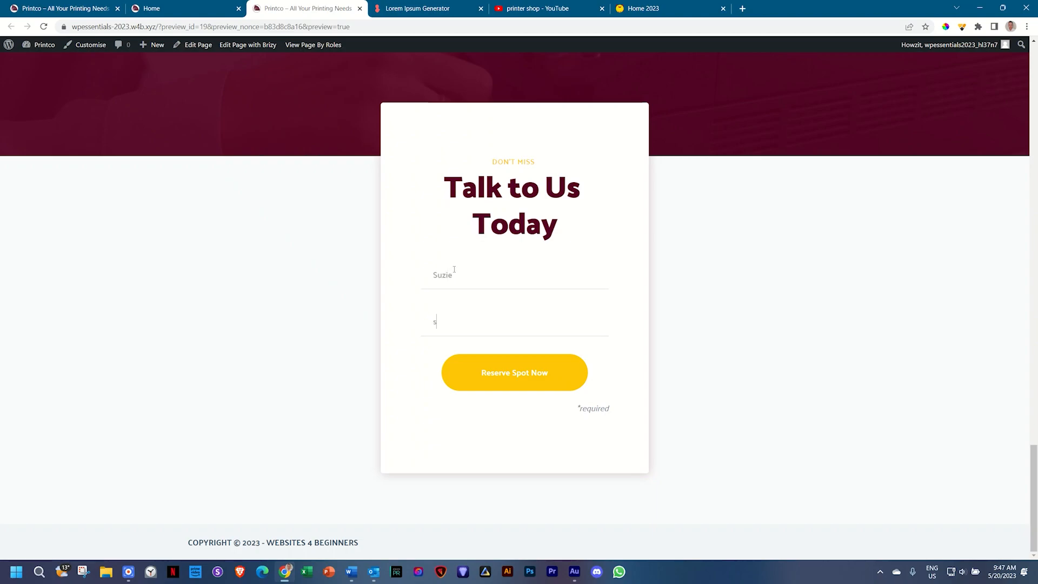
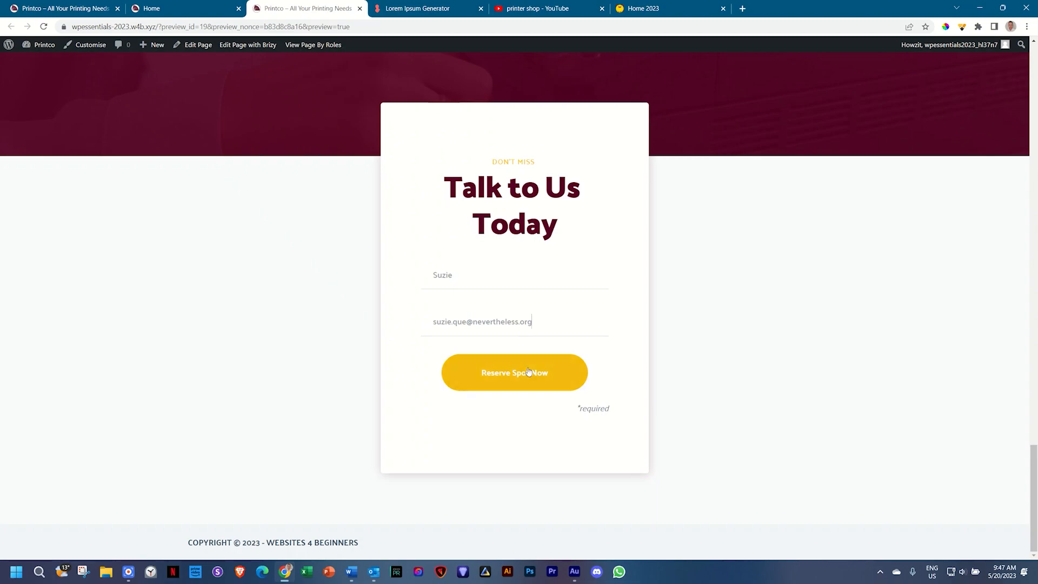
pyautogui.click(515, 372)
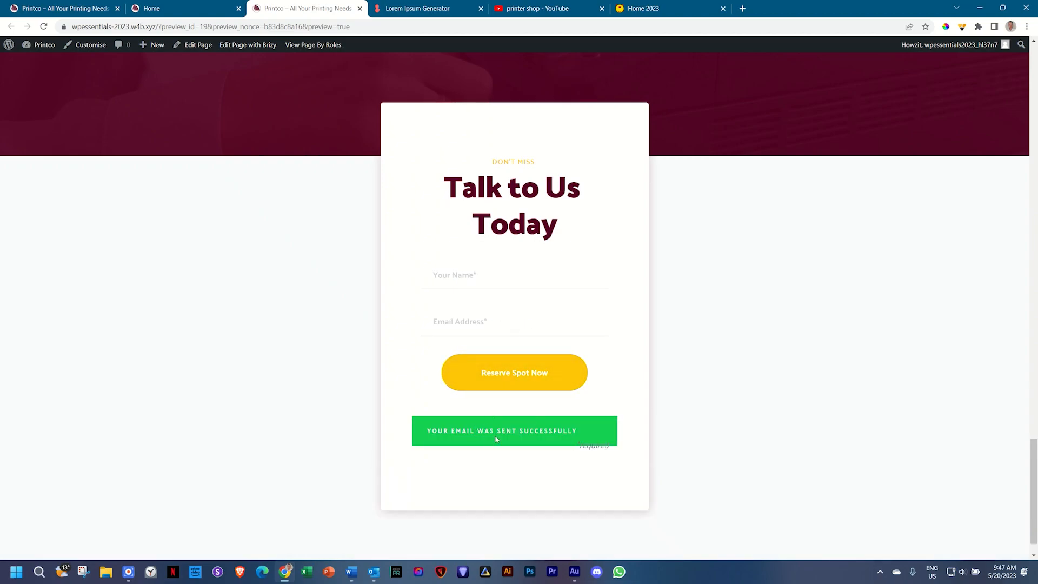
pyautogui.moveTo(555, 461)
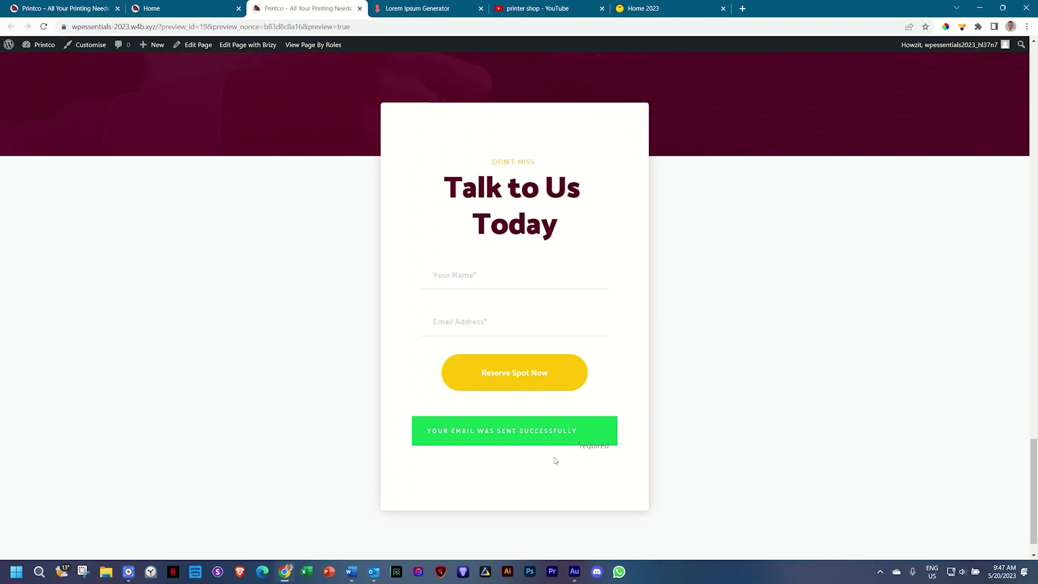
pyautogui.click(373, 572)
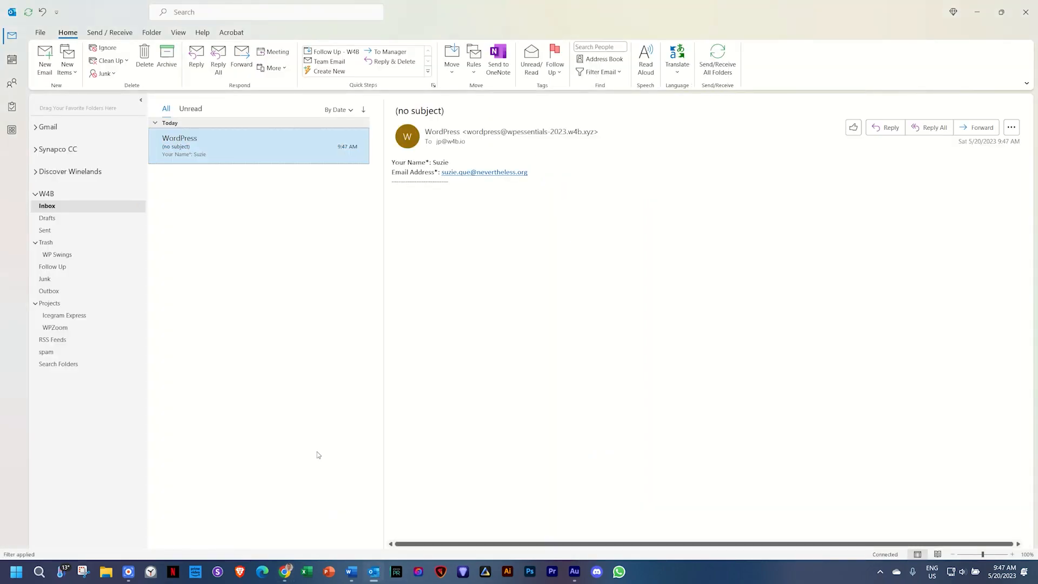
pyautogui.moveTo(216, 131)
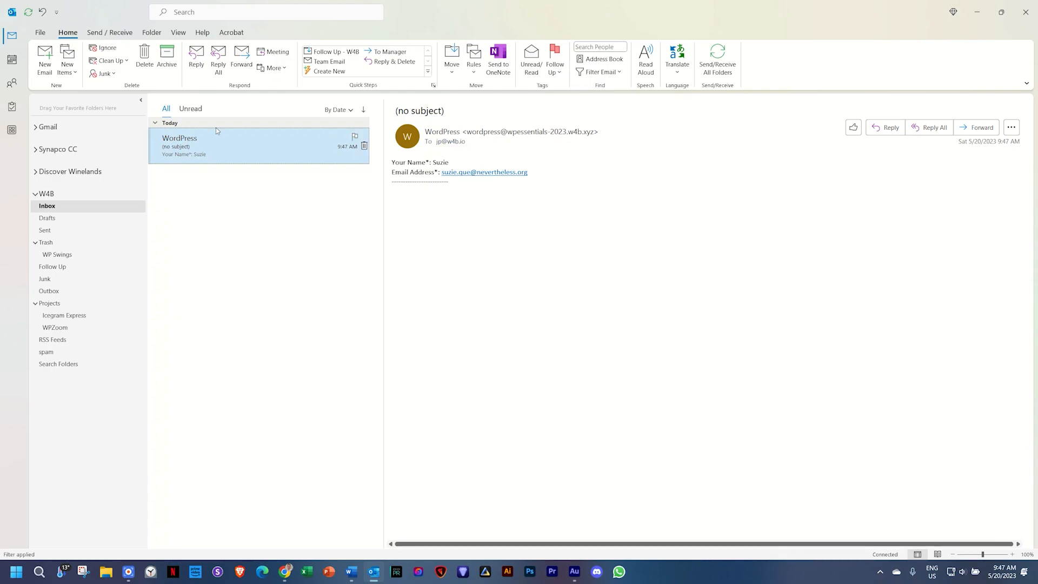
pyautogui.moveTo(187, 147)
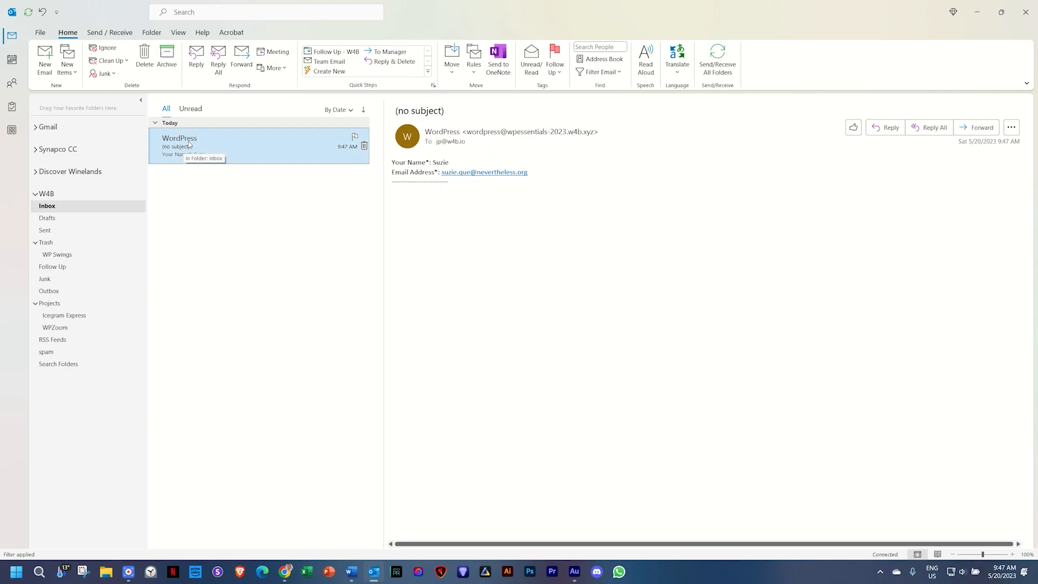
pyautogui.moveTo(188, 165)
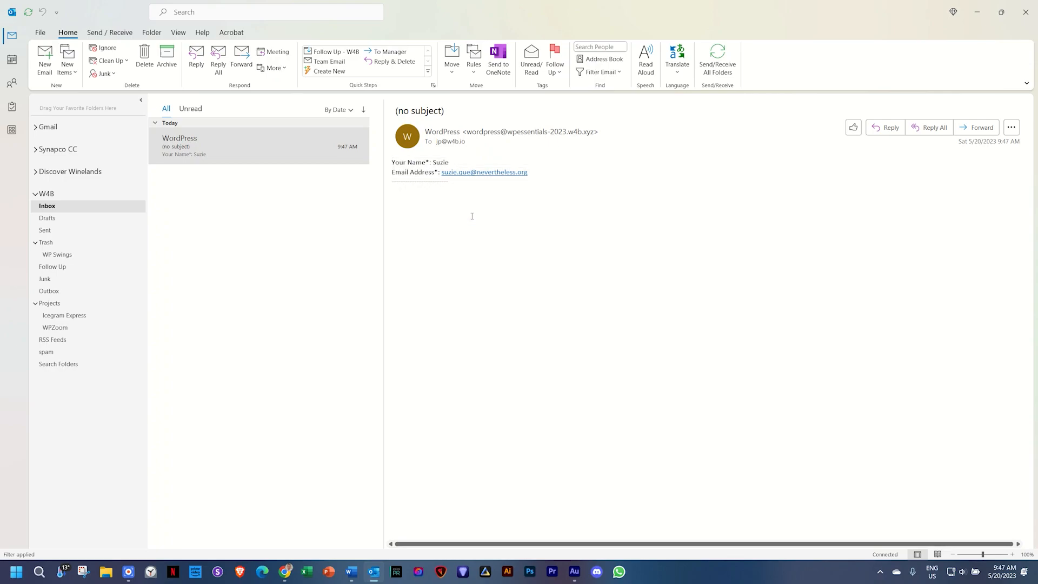
pyautogui.moveTo(489, 351)
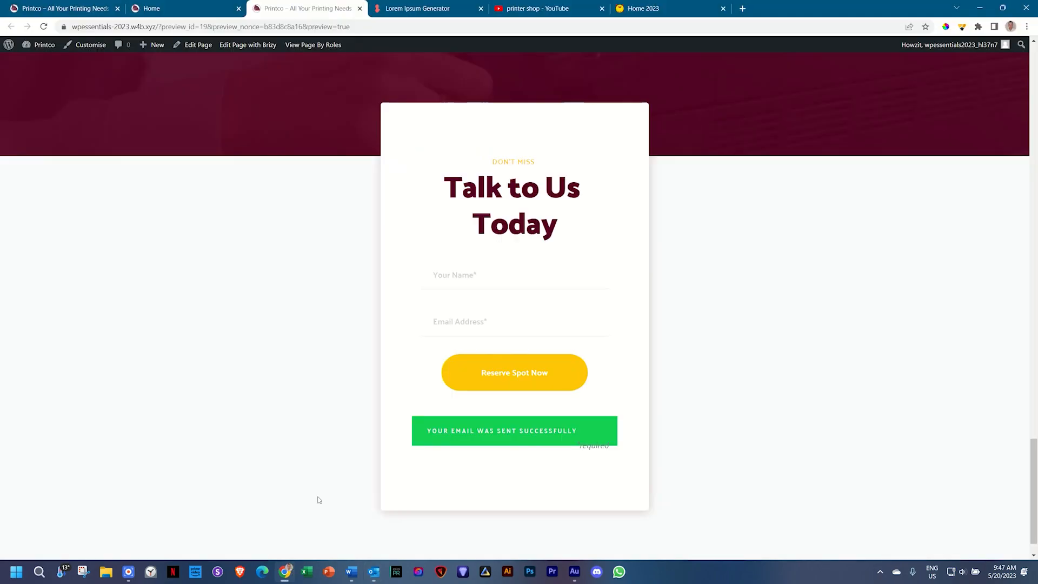
# Step: Return to the Home editor tab and scroll down to the contact form section
pyautogui.click(247, 45)
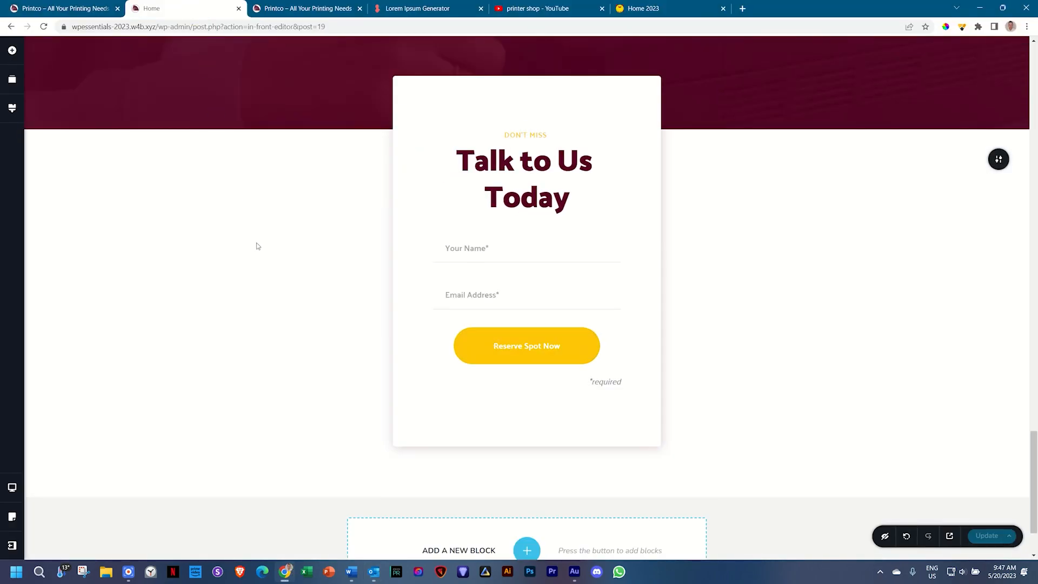
pyautogui.scroll(-3)
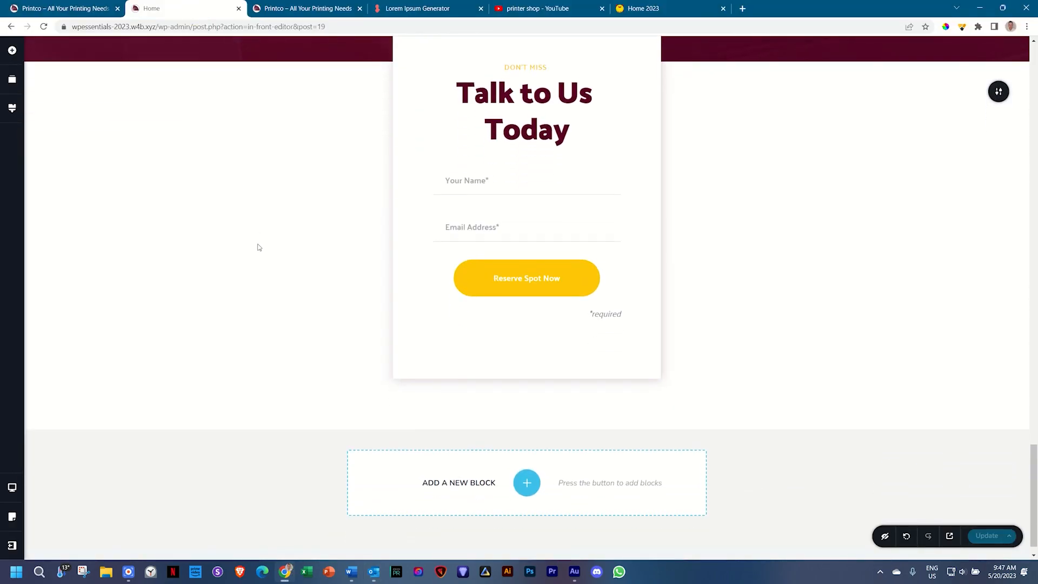
pyautogui.moveTo(318, 227)
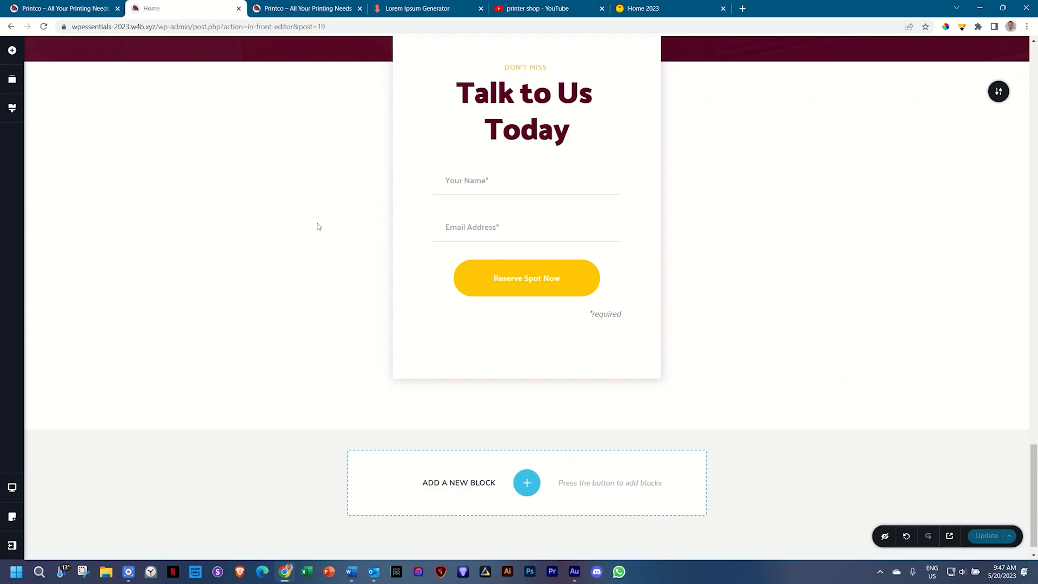
pyautogui.scroll(-3)
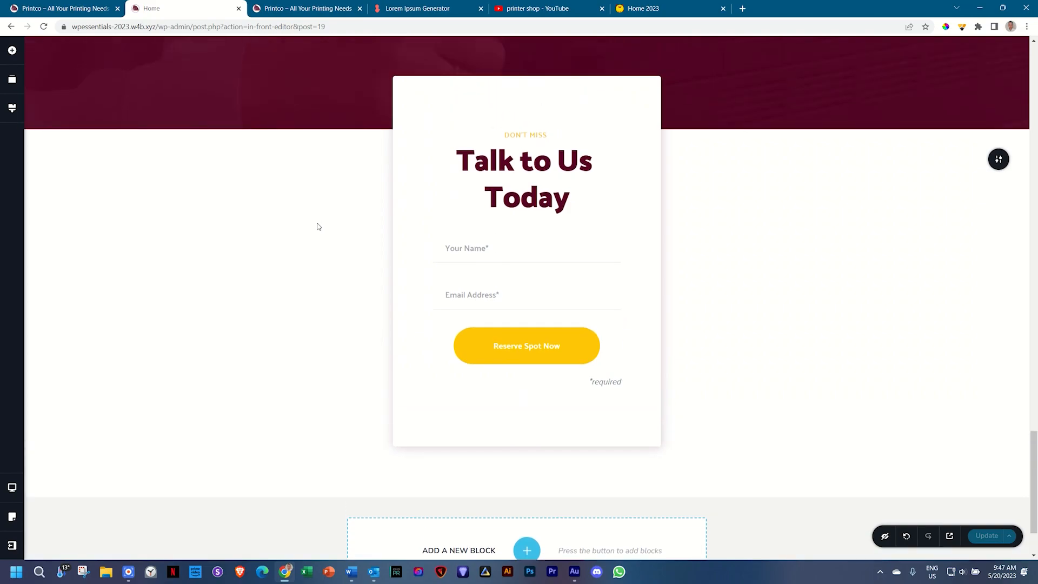